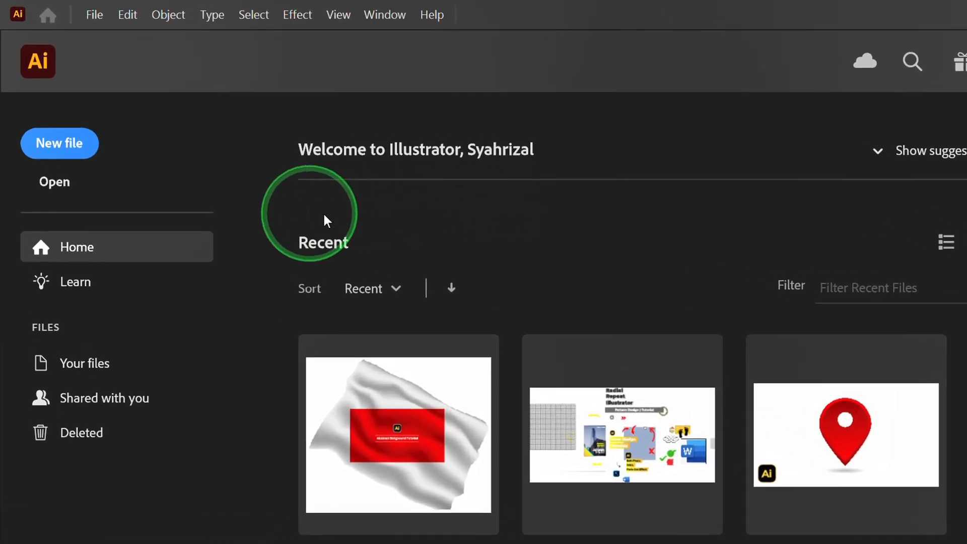
Step: Create a new document with the 1280 × 720 px preset
{"action": "left_click", "coordinate": [60, 143]}
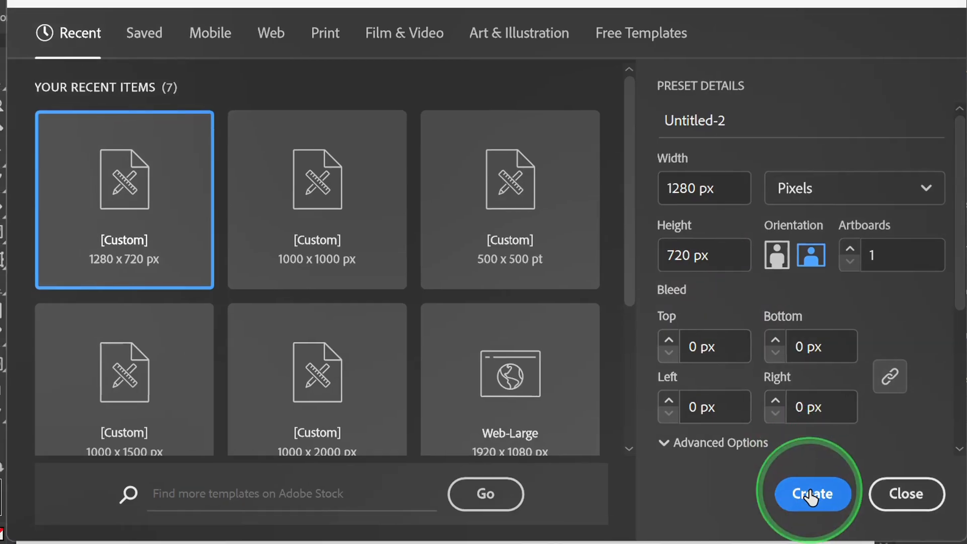
{"action": "left_click", "coordinate": [812, 493]}
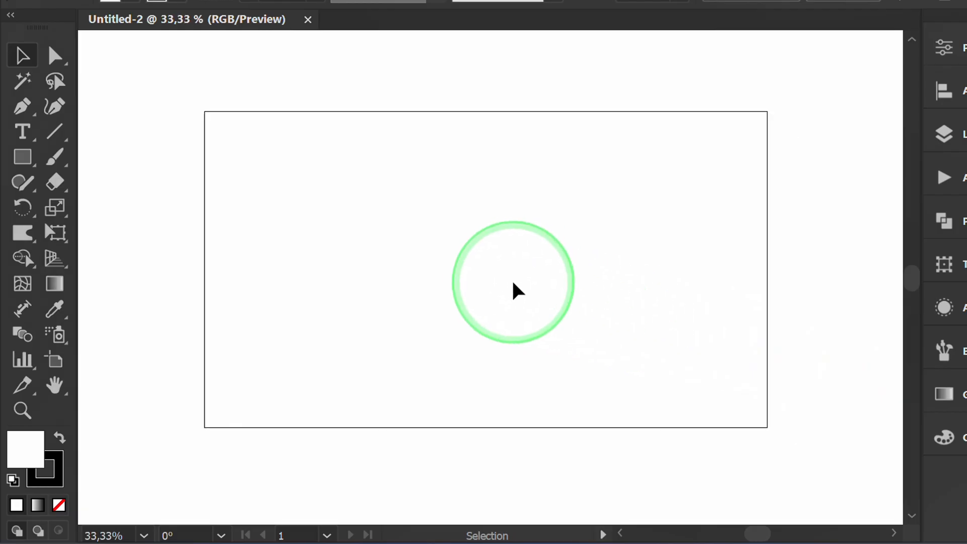
Step: Draw a 600 × 600 px square using the Rectangle tool's size dialog
{"action": "left_click", "coordinate": [22, 157]}
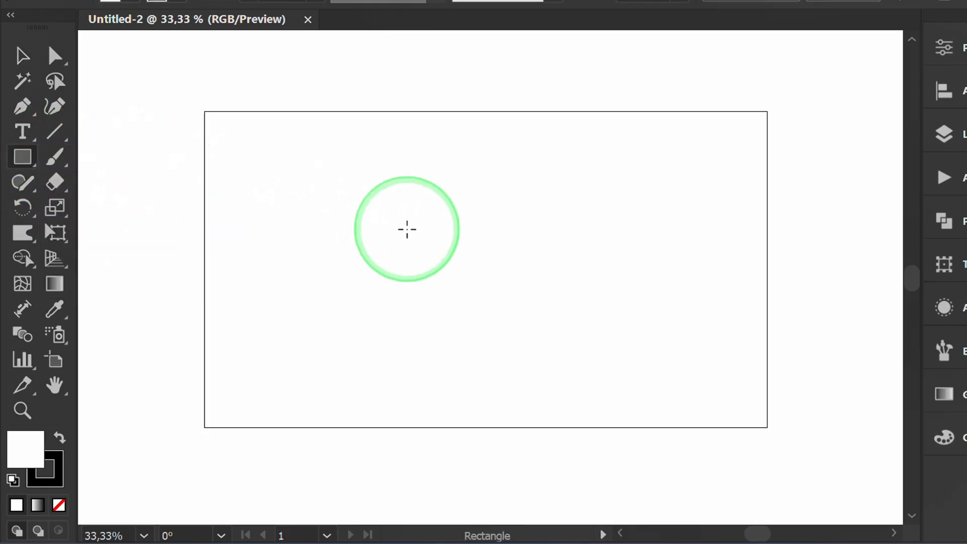
{"action": "left_click", "coordinate": [407, 230]}
{"action": "type", "text": "600"}
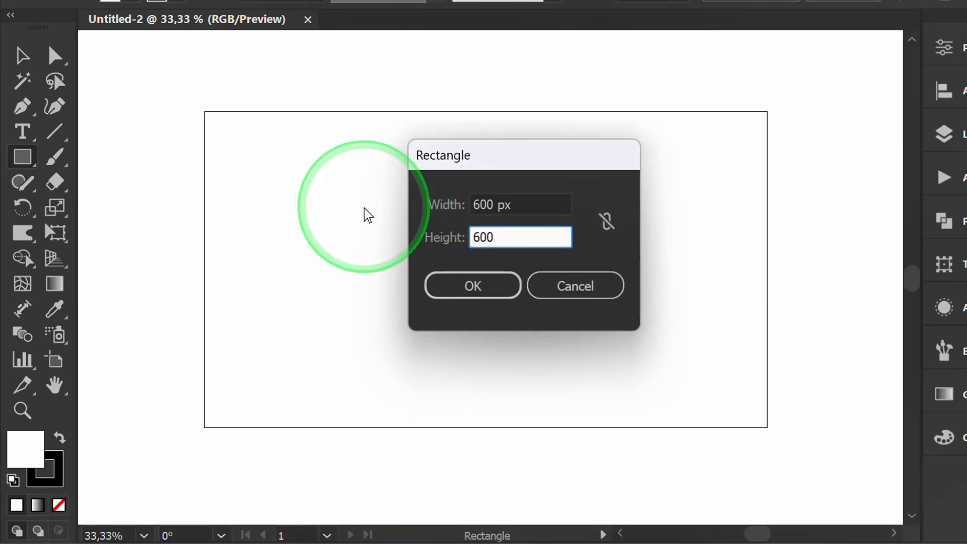
{"action": "left_click", "coordinate": [473, 286]}
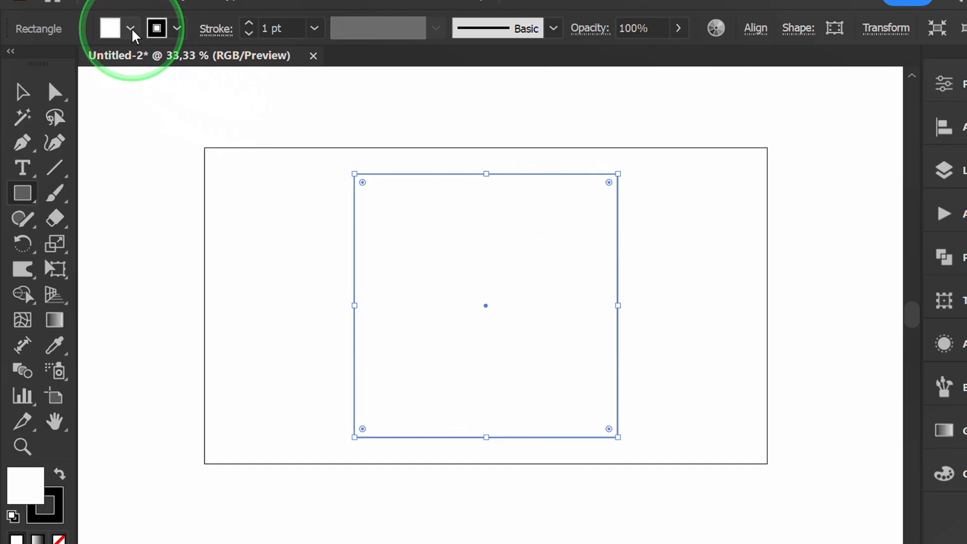
Step: Give the square a white fill and no stroke
{"action": "left_click", "coordinate": [130, 28]}
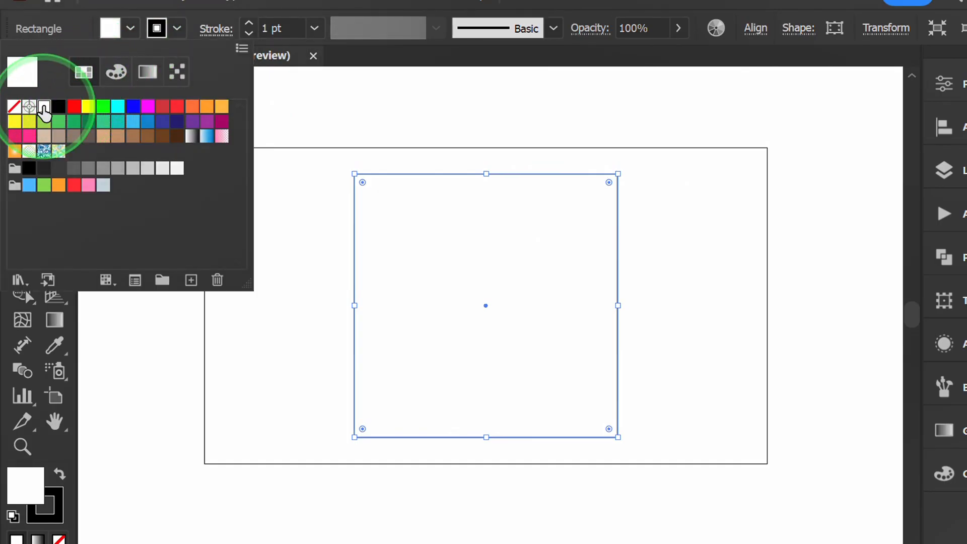
{"action": "left_click", "coordinate": [115, 71]}
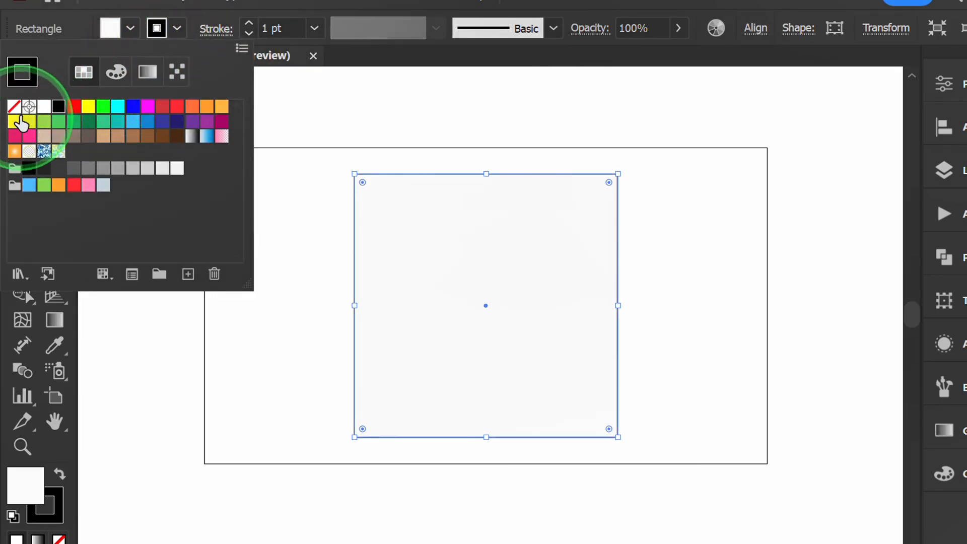
{"action": "left_click", "coordinate": [14, 107]}
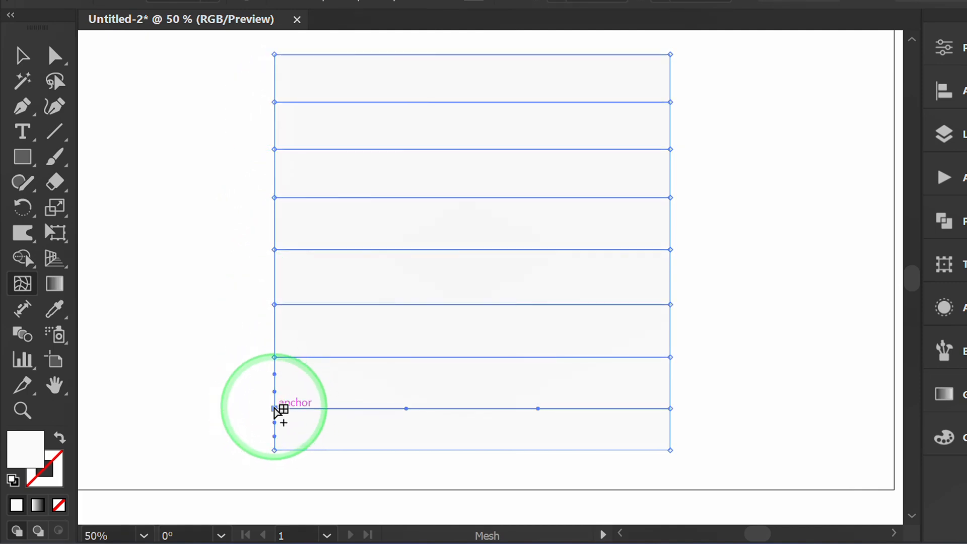
Step: Add horizontal mesh lines and shade mesh points mid grey from the Swatches panel
{"action": "left_click", "coordinate": [421, 9]}
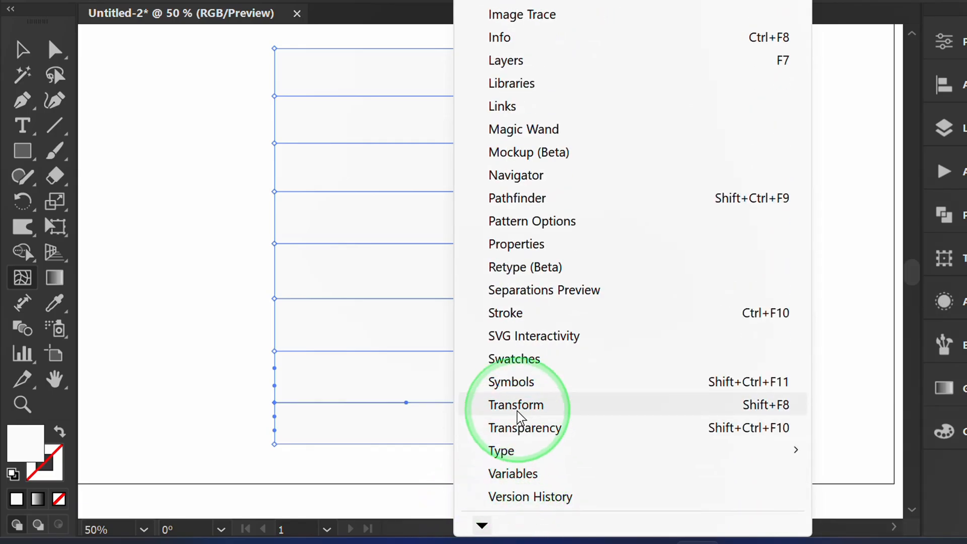
{"action": "left_click", "coordinate": [514, 358]}
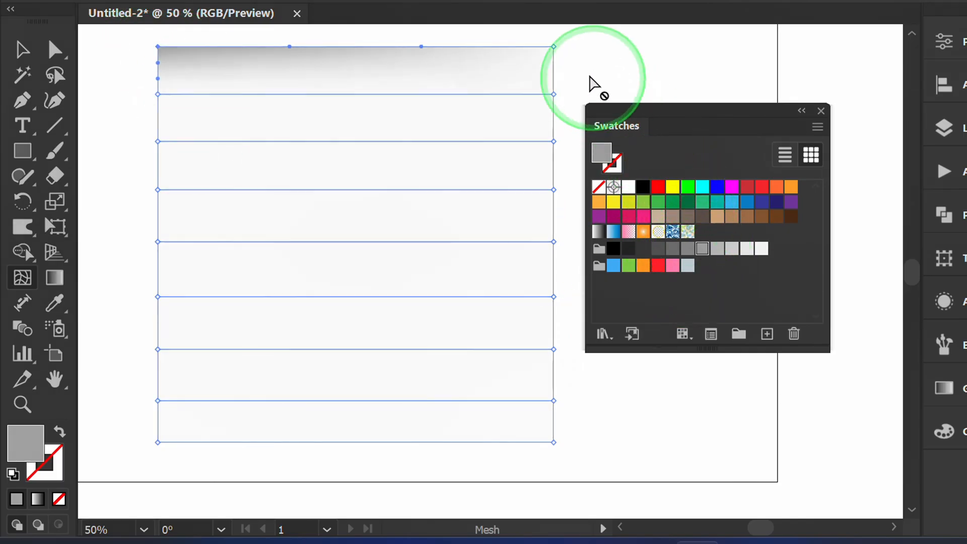
{"action": "left_click", "coordinate": [700, 248]}
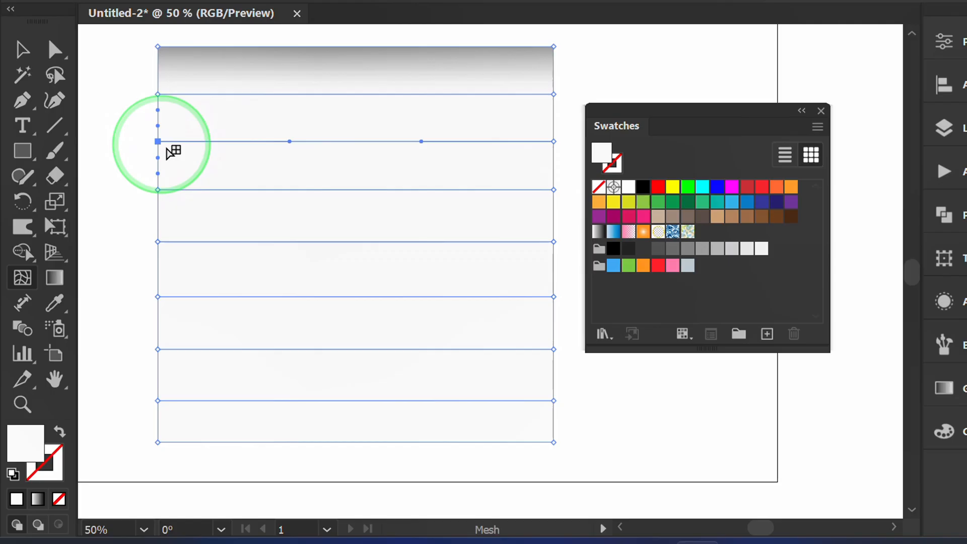
{"action": "left_click", "coordinate": [703, 249]}
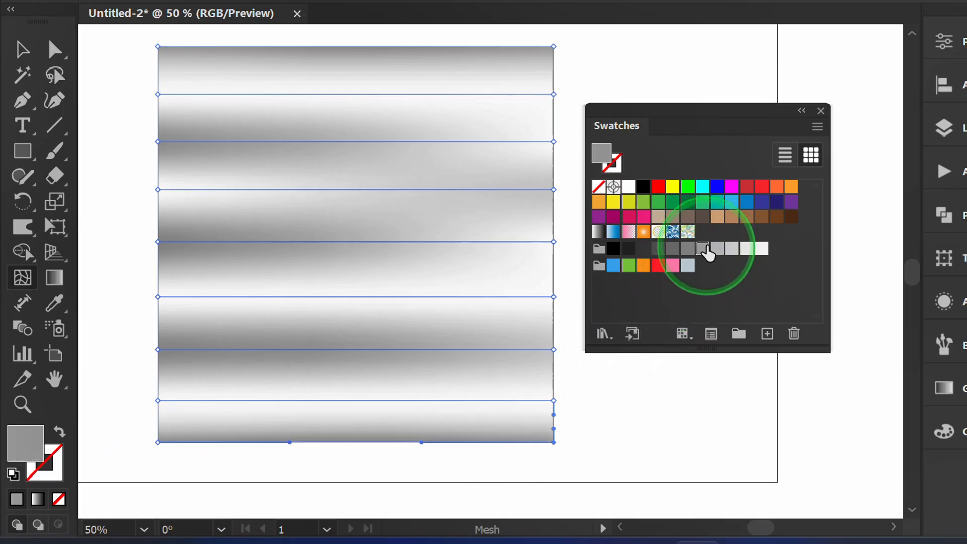
{"action": "mouse_move", "coordinate": [555, 245]}
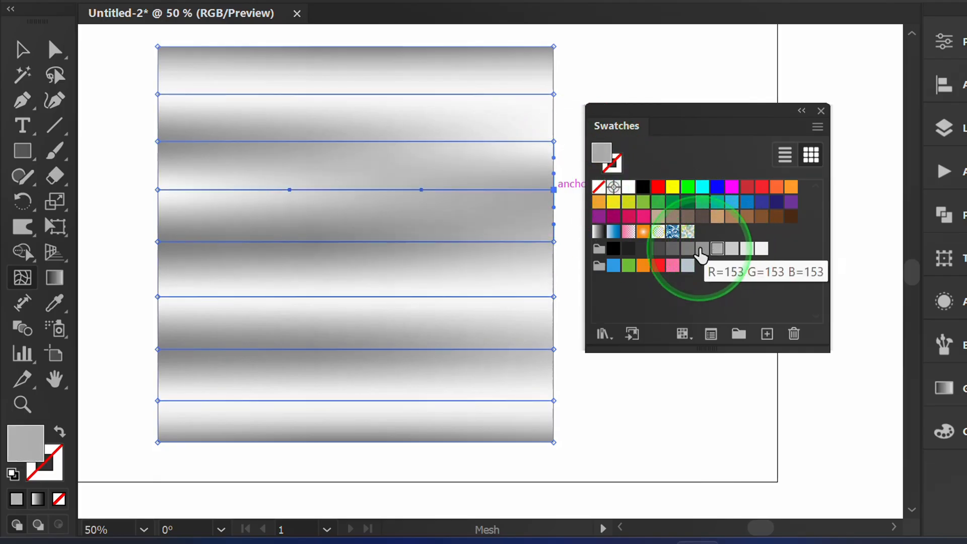
{"action": "left_click", "coordinate": [702, 248]}
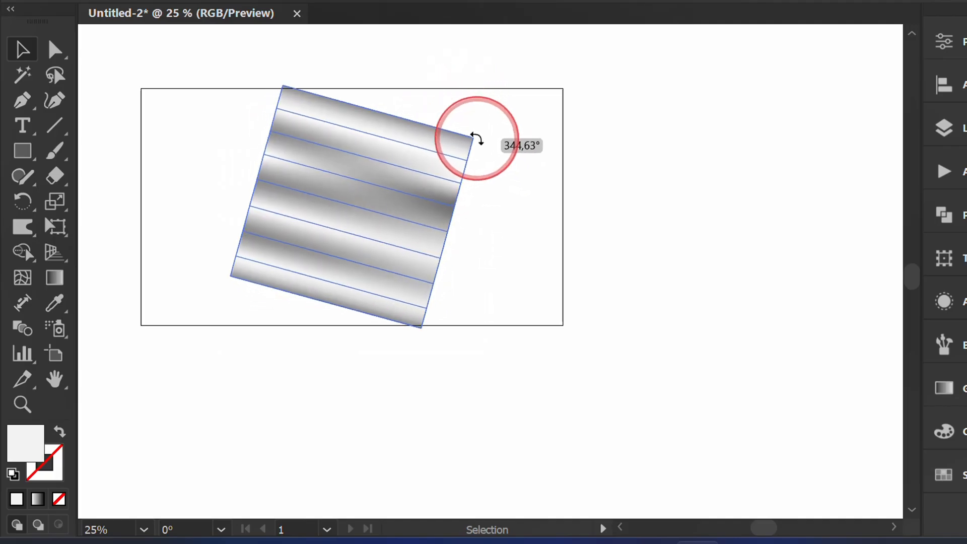
Step: Tilt and enlarge the striped mesh past the artboard, with View > Trim View on
{"action": "left_click_drag", "start_coordinate": [472, 142], "coordinate": [570, 266]}
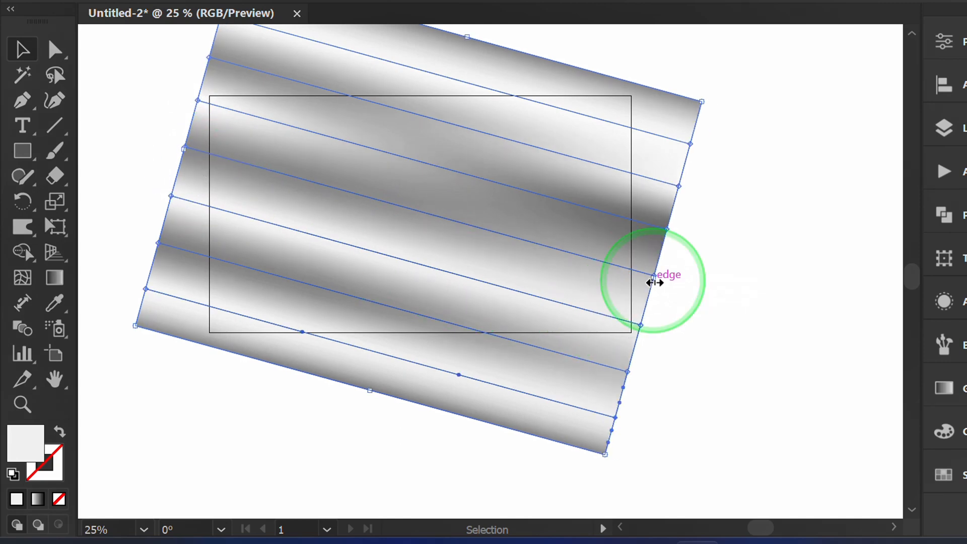
{"action": "left_click", "coordinate": [370, 17]}
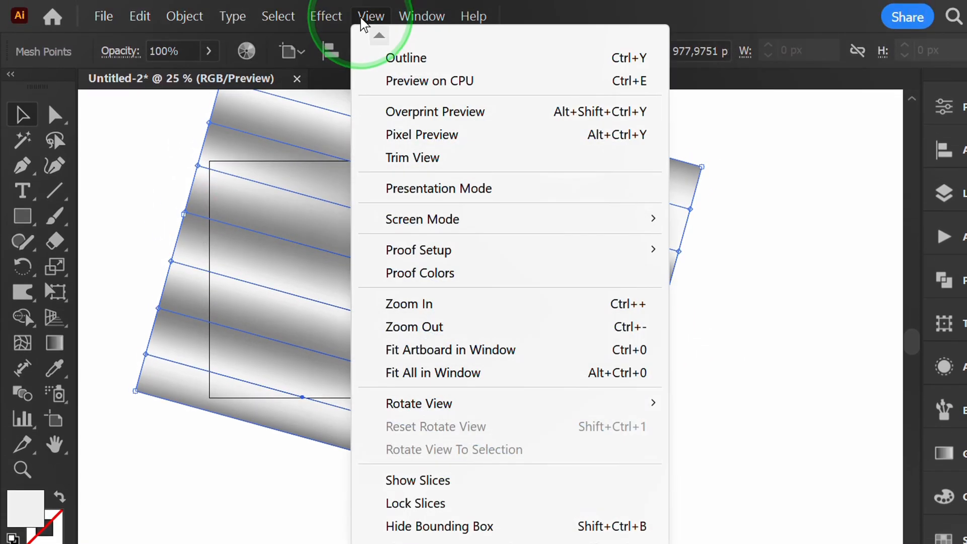
{"action": "mouse_move", "coordinate": [428, 162]}
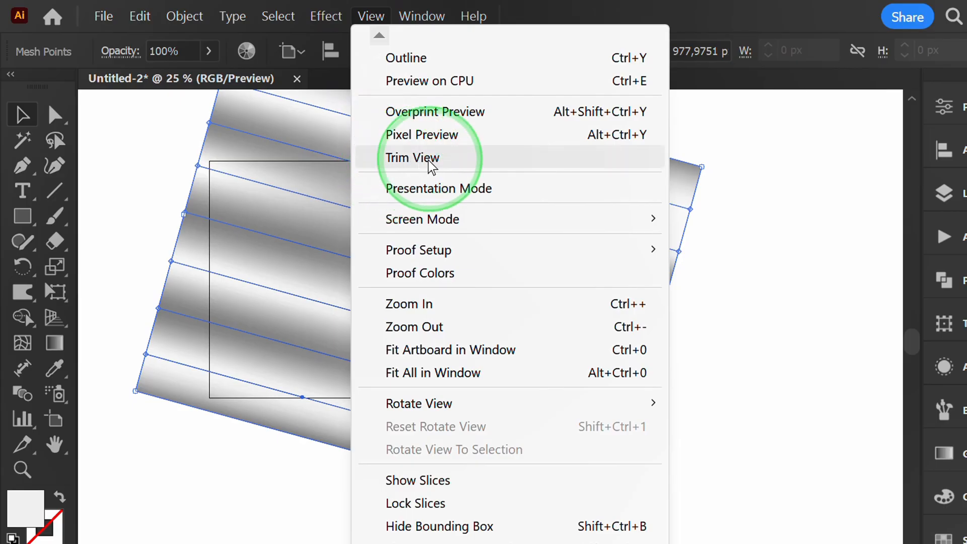
{"action": "left_click", "coordinate": [412, 157]}
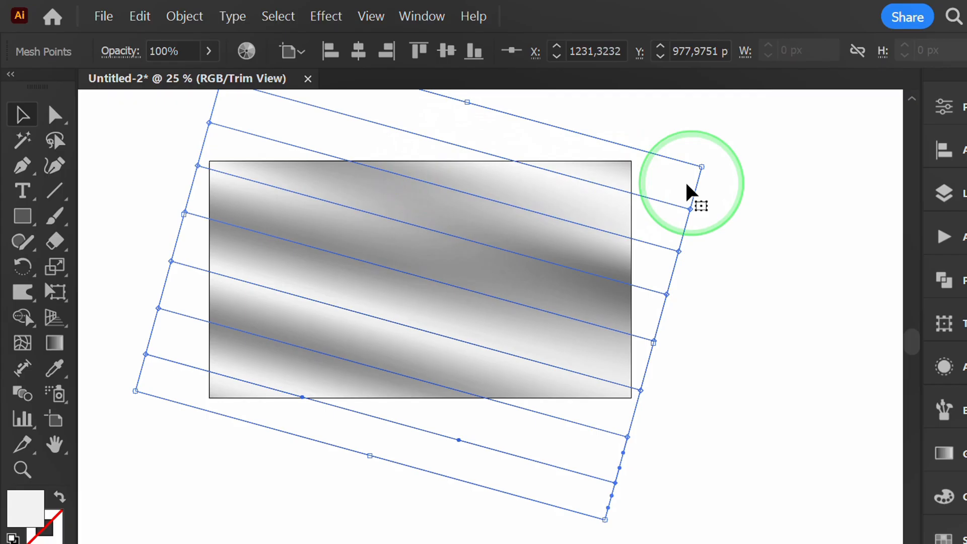
{"action": "left_click_drag", "start_coordinate": [700, 207], "coordinate": [713, 176]}
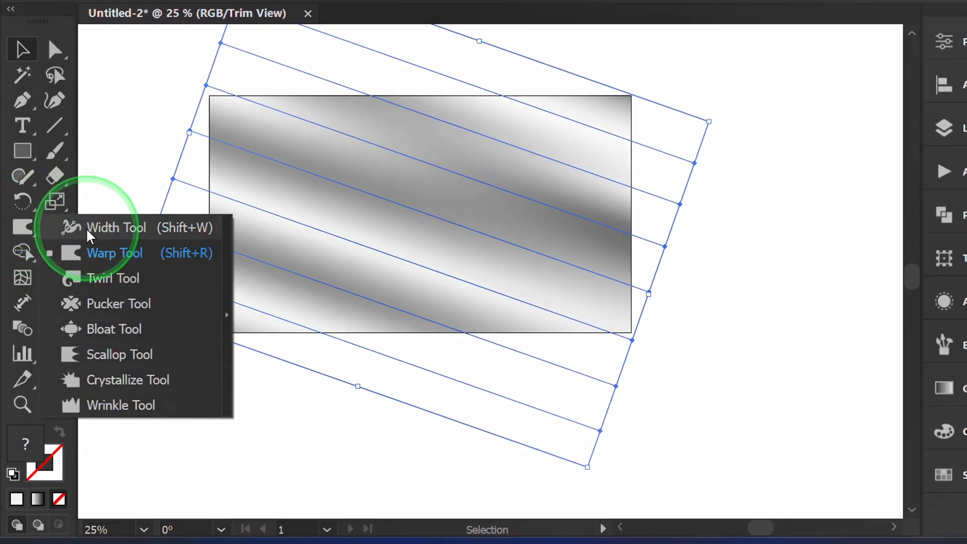
Step: Enlarge the Warp brush and drag the mesh stripes into deep waves across the artboard
{"action": "left_click", "coordinate": [115, 253]}
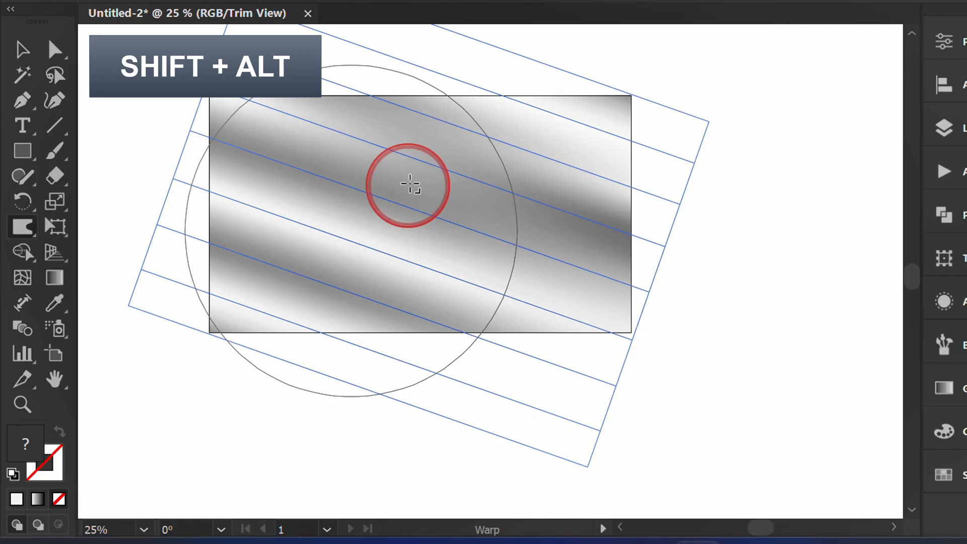
{"action": "left_click_drag", "start_coordinate": [410, 184], "coordinate": [358, 272]}
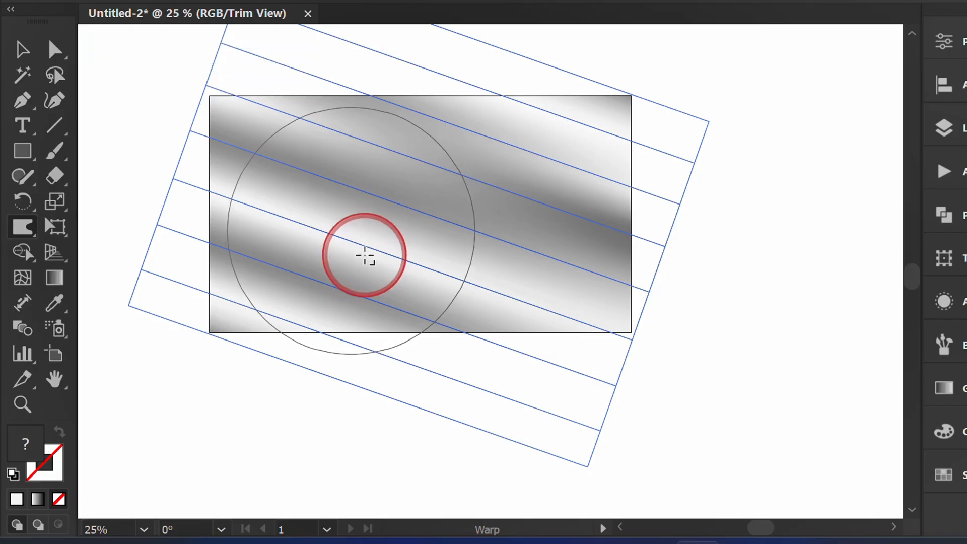
{"action": "left_click_drag", "start_coordinate": [364, 255], "coordinate": [336, 182]}
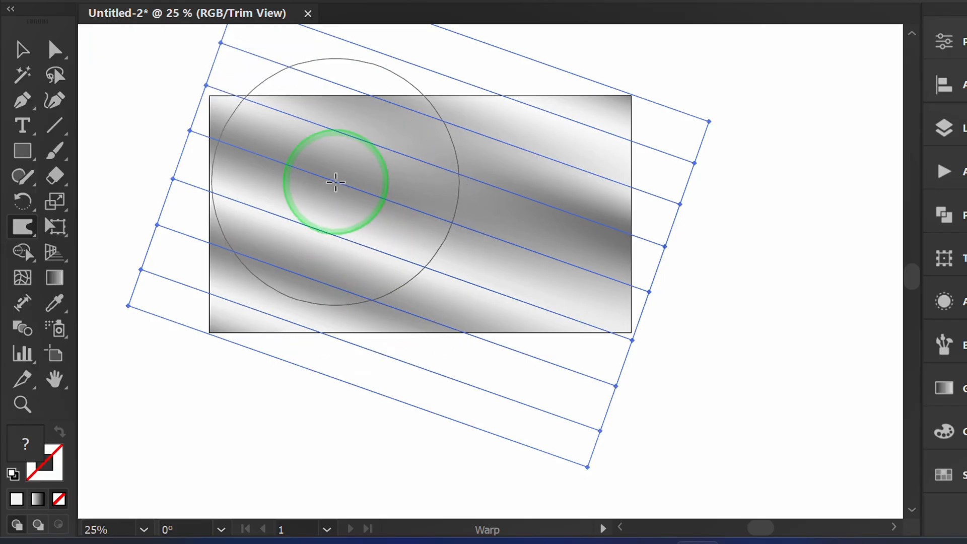
{"action": "left_click_drag", "start_coordinate": [336, 183], "coordinate": [481, 232]}
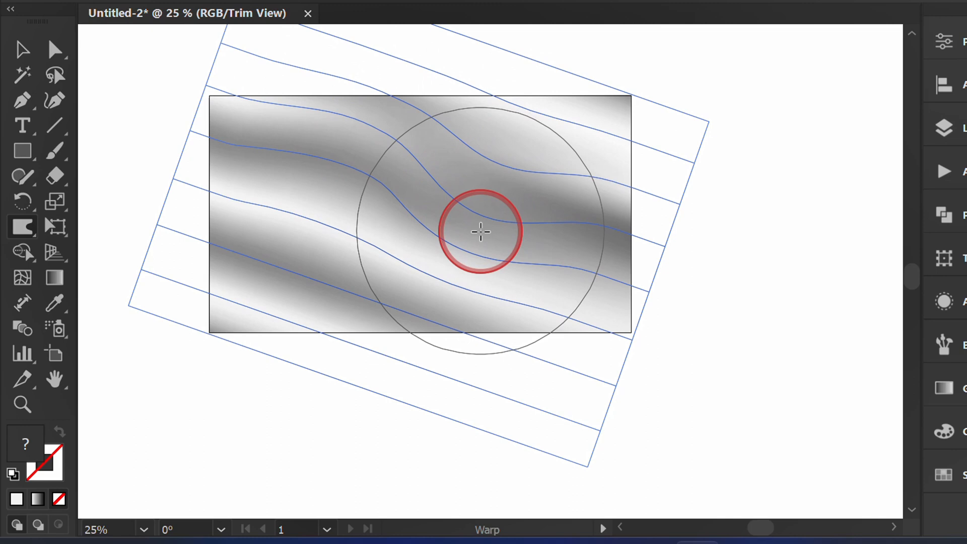
{"action": "left_click_drag", "start_coordinate": [481, 232], "coordinate": [294, 236]}
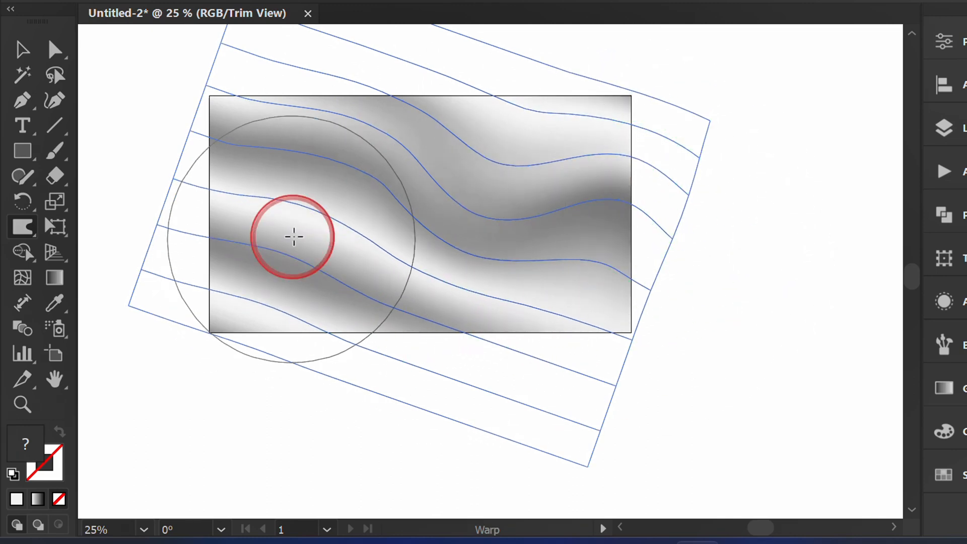
{"action": "left_click_drag", "start_coordinate": [293, 236], "coordinate": [611, 283]}
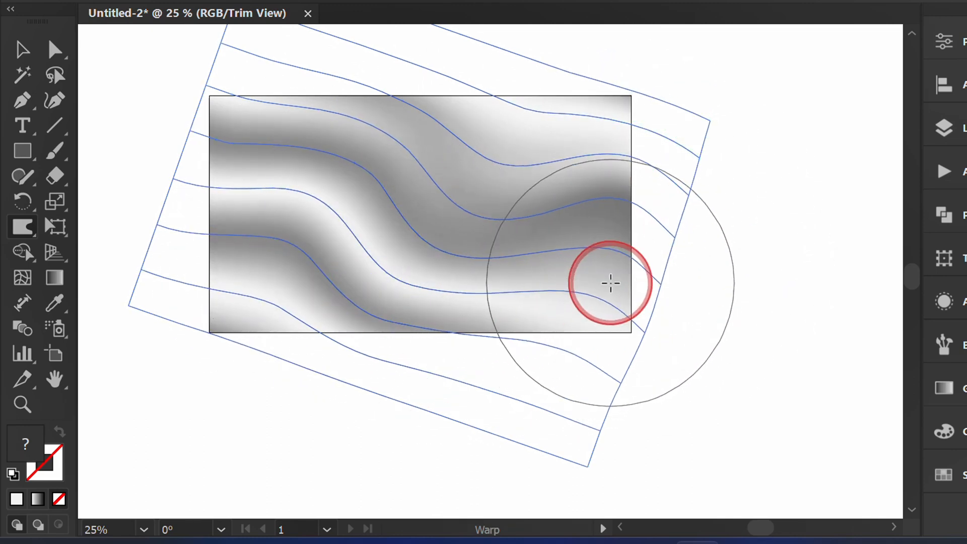
{"action": "left_click_drag", "start_coordinate": [611, 283], "coordinate": [703, 275]}
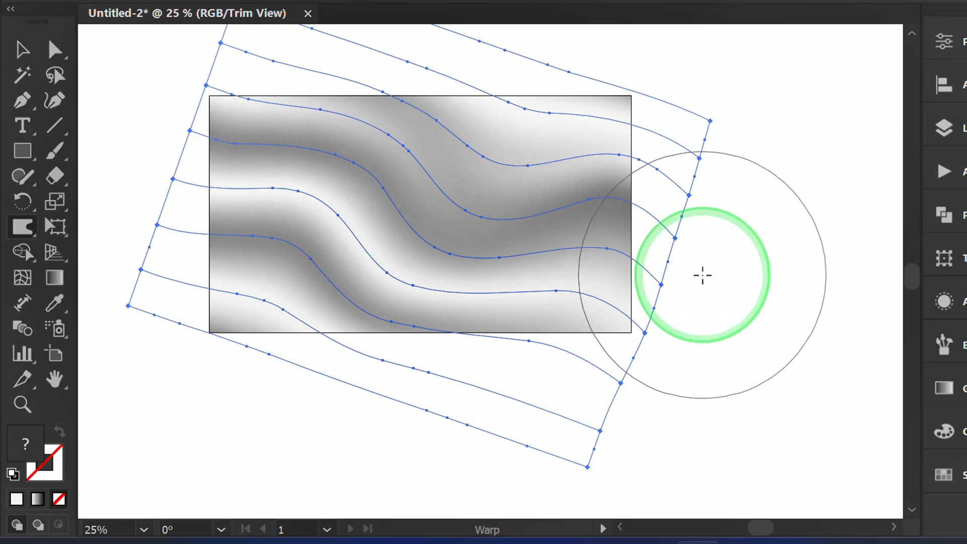
{"action": "left_click", "coordinate": [23, 50]}
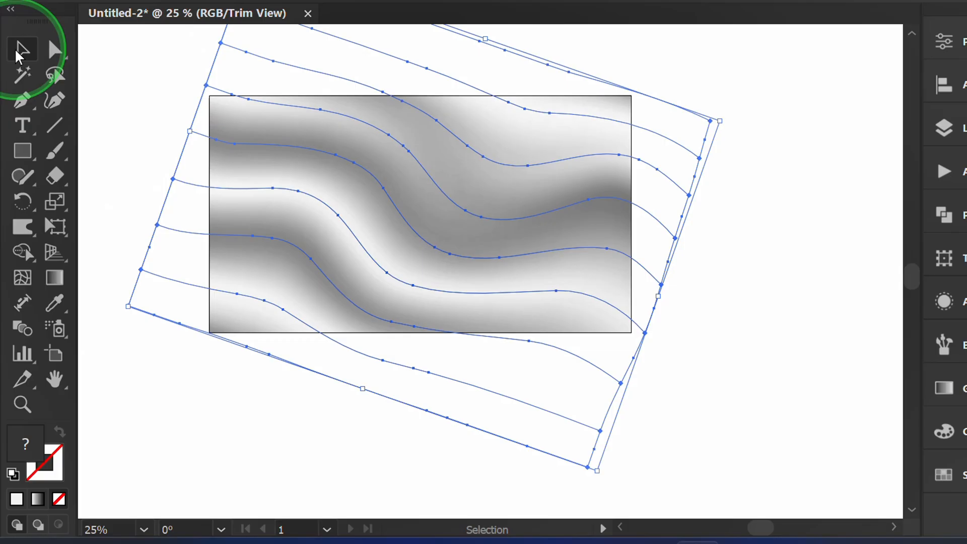
Step: Apply Effect > Texturizer with the Sandstone texture to the wavy mesh
{"action": "left_click", "coordinate": [326, 16]}
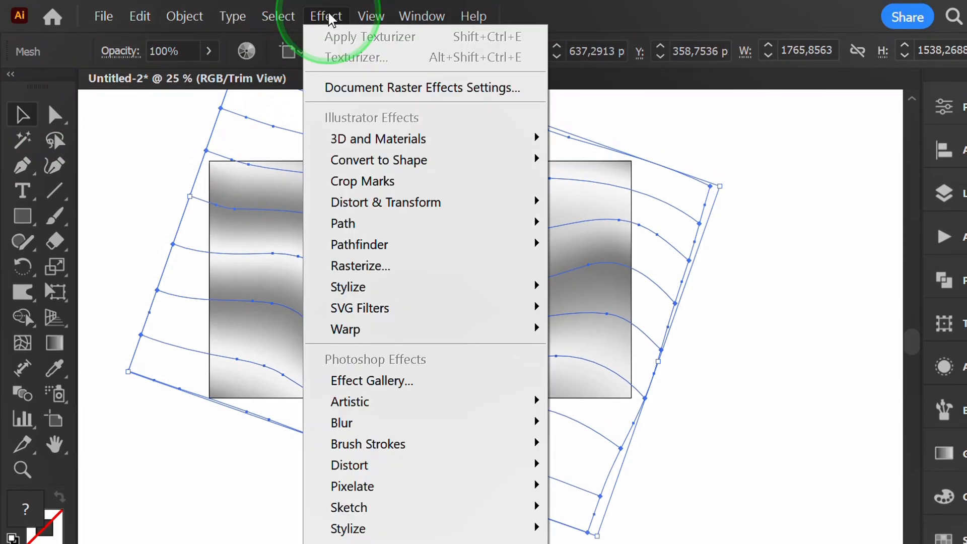
{"action": "mouse_move", "coordinate": [373, 469]}
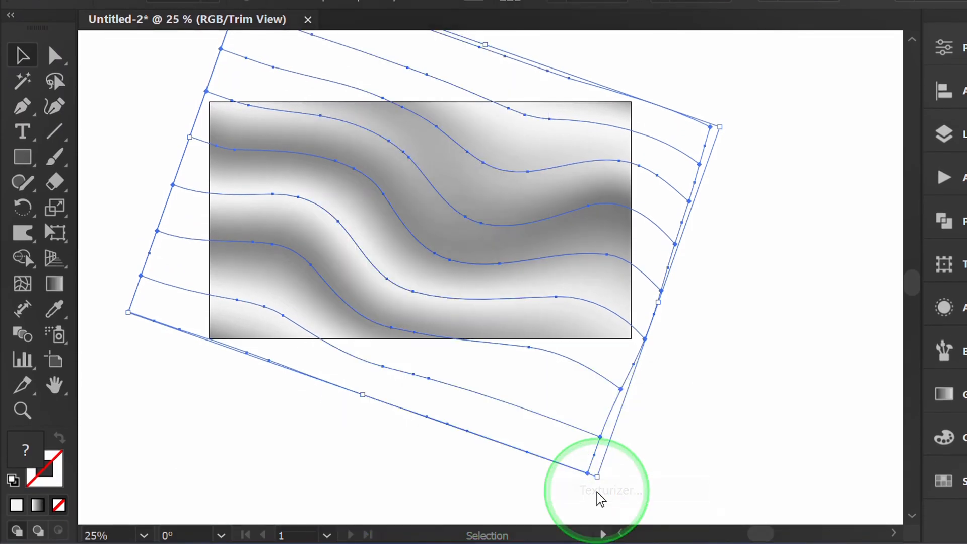
{"action": "left_click", "coordinate": [610, 491]}
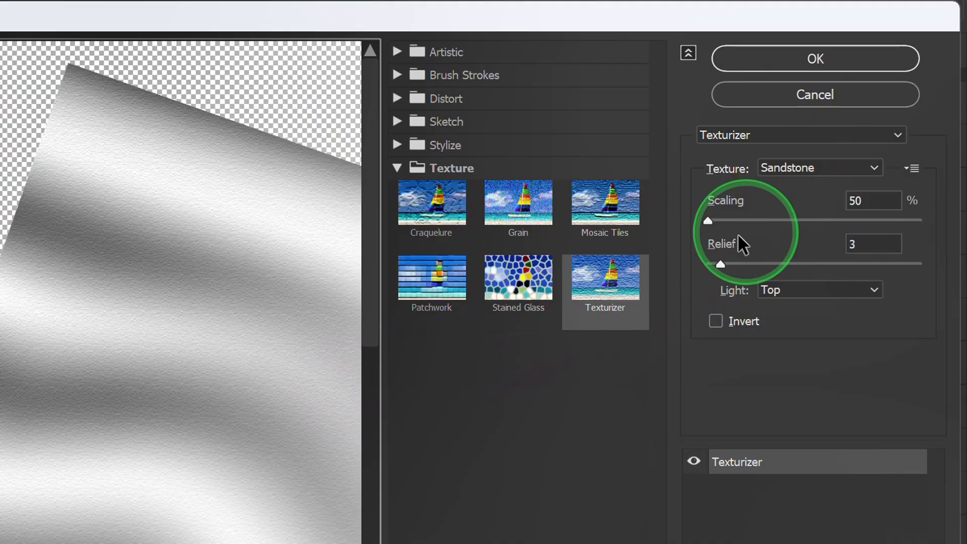
{"action": "left_click", "coordinate": [819, 167]}
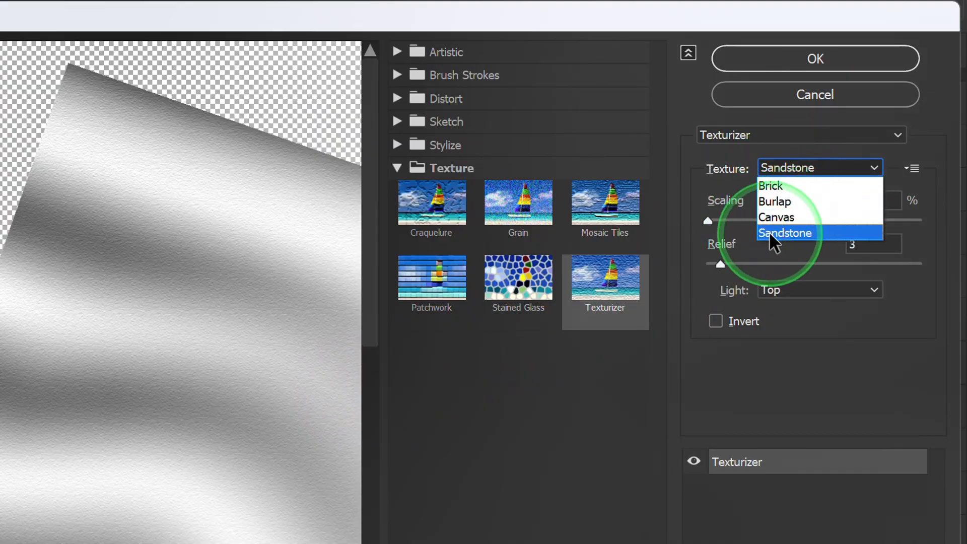
{"action": "left_click", "coordinate": [786, 232]}
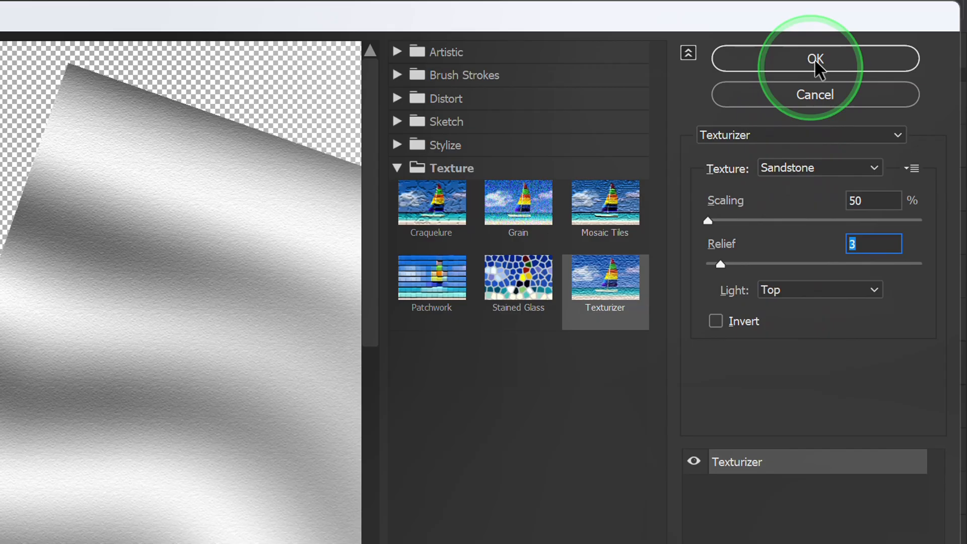
{"action": "left_click", "coordinate": [815, 59]}
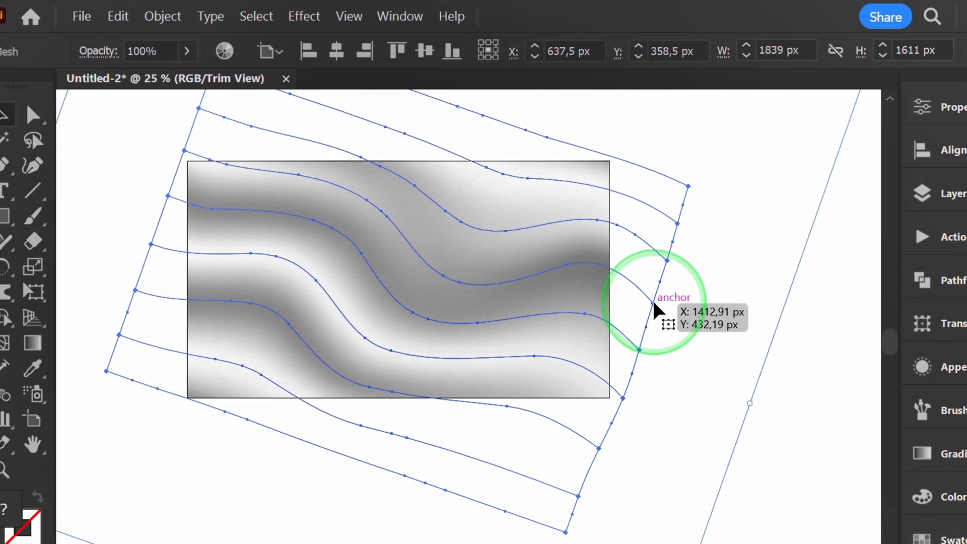
Step: Run Object > Expand Appearance on the textured mesh, then deselect
{"action": "left_click", "coordinate": [184, 16]}
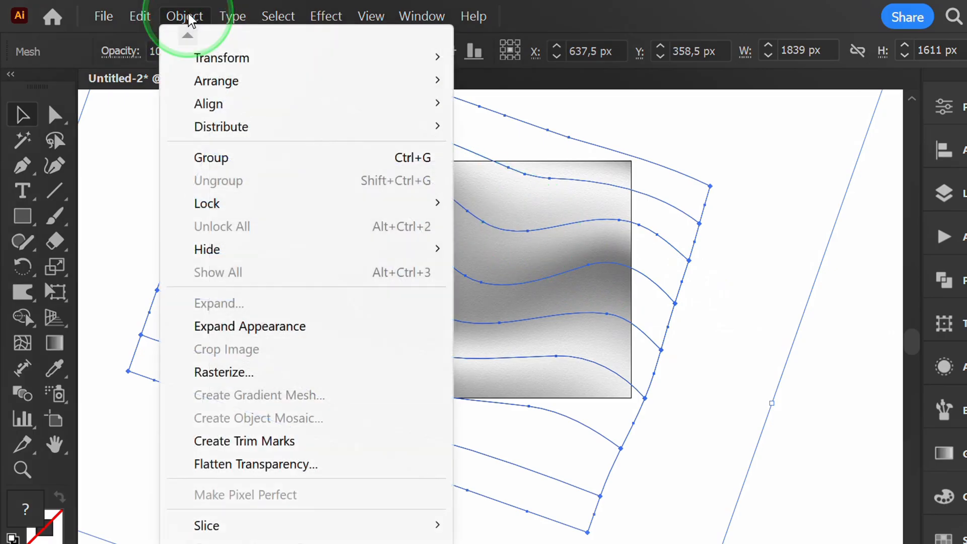
{"action": "mouse_move", "coordinate": [250, 327]}
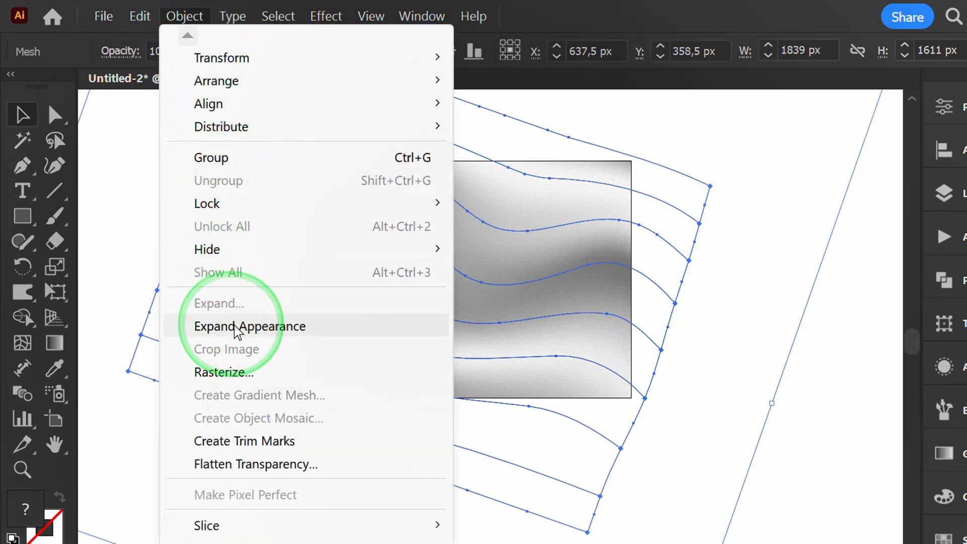
{"action": "left_click", "coordinate": [249, 326]}
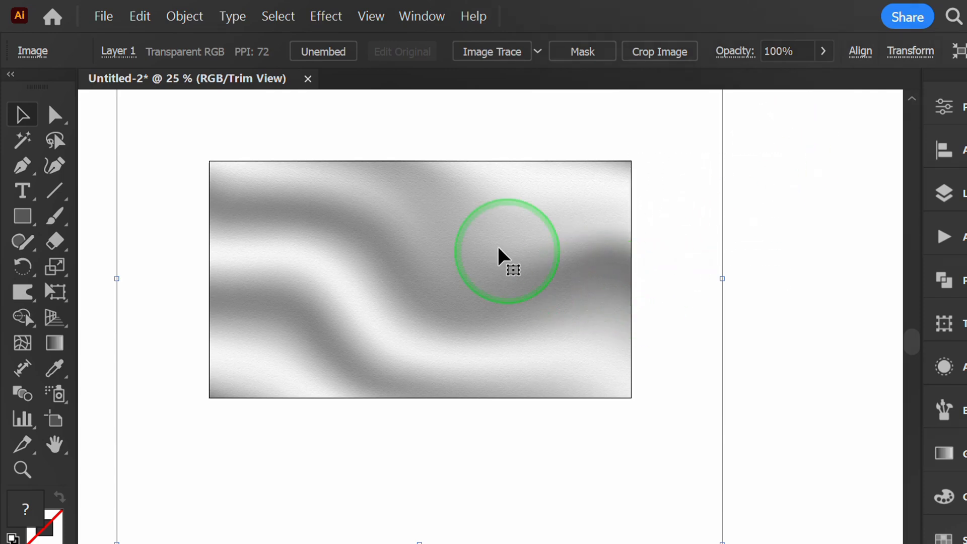
{"action": "left_click", "coordinate": [184, 16]}
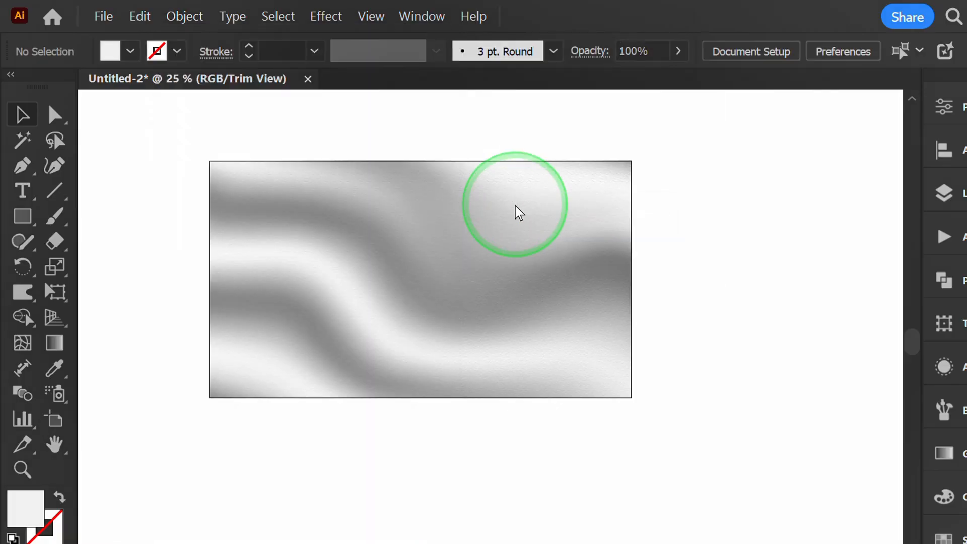
{"action": "mouse_move", "coordinate": [153, 256]}
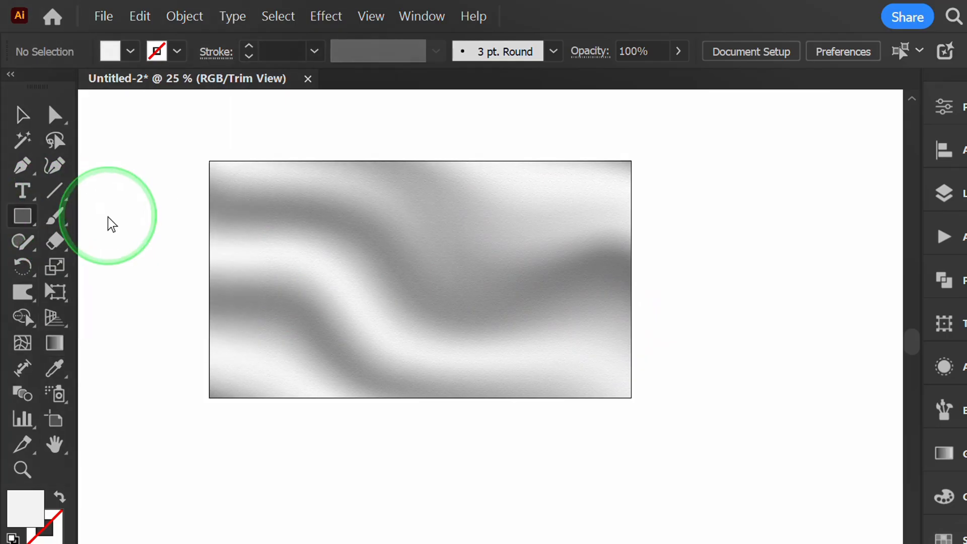
Step: Draw a red rectangle over the flag's top half and set it to Multiply
{"action": "left_click_drag", "start_coordinate": [210, 161], "coordinate": [275, 203]}
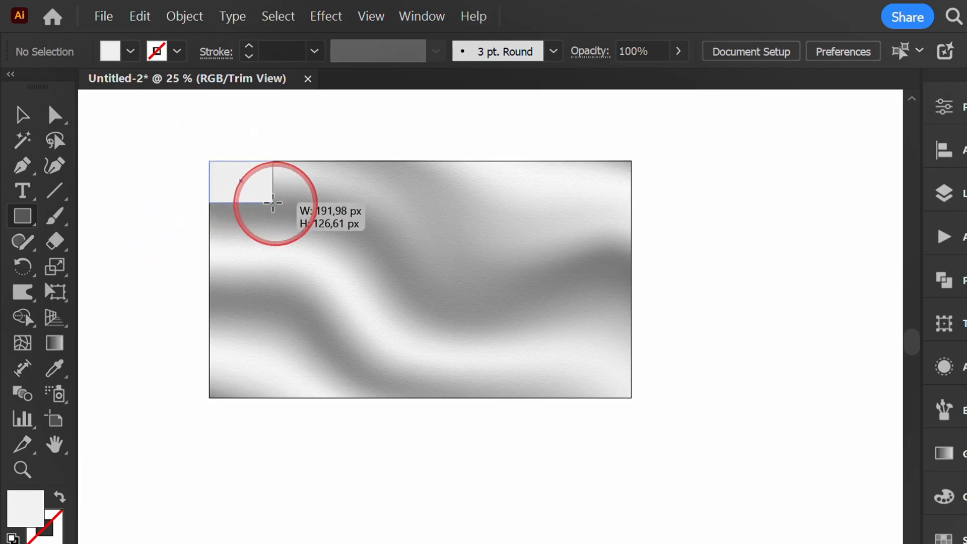
{"action": "left_click_drag", "start_coordinate": [272, 203], "coordinate": [629, 302]}
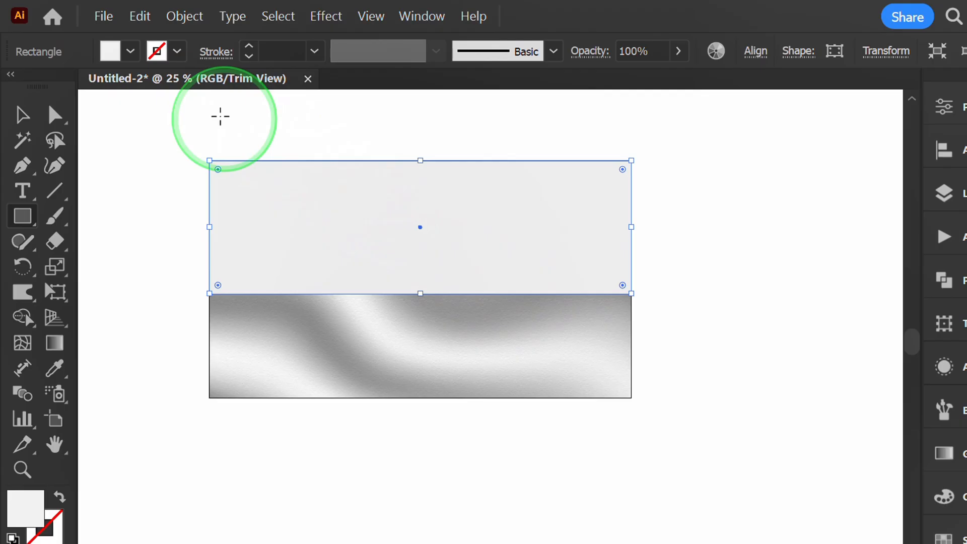
{"action": "left_click", "coordinate": [130, 50]}
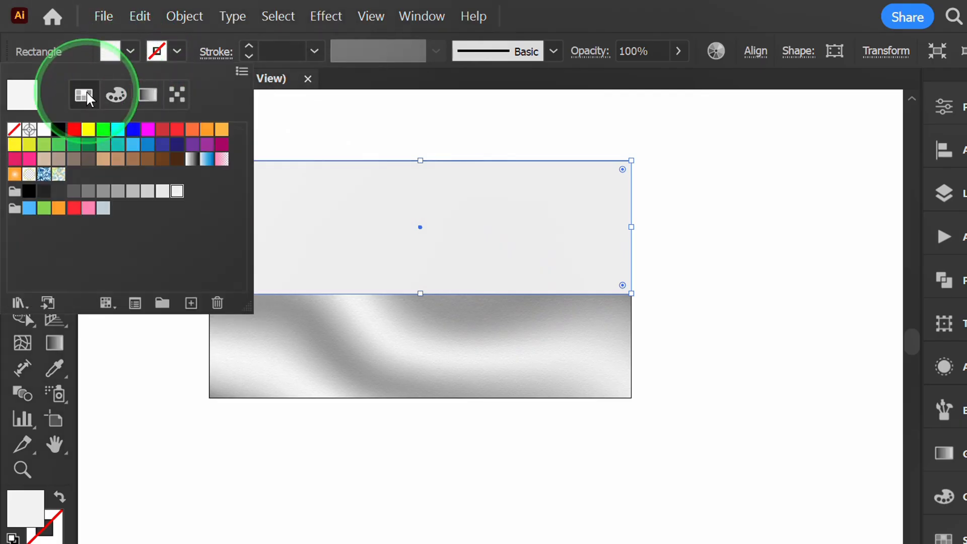
{"action": "left_click", "coordinate": [74, 129]}
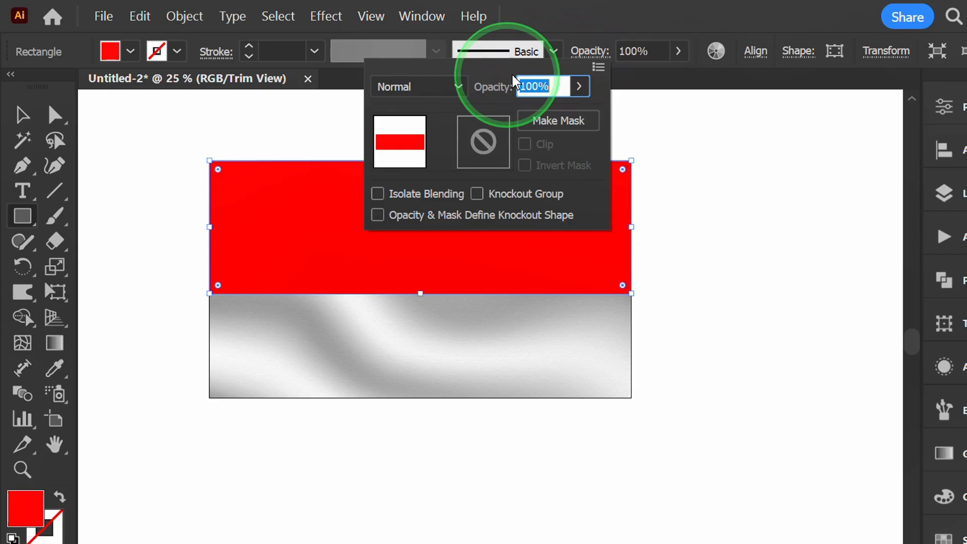
{"action": "left_click", "coordinate": [418, 86]}
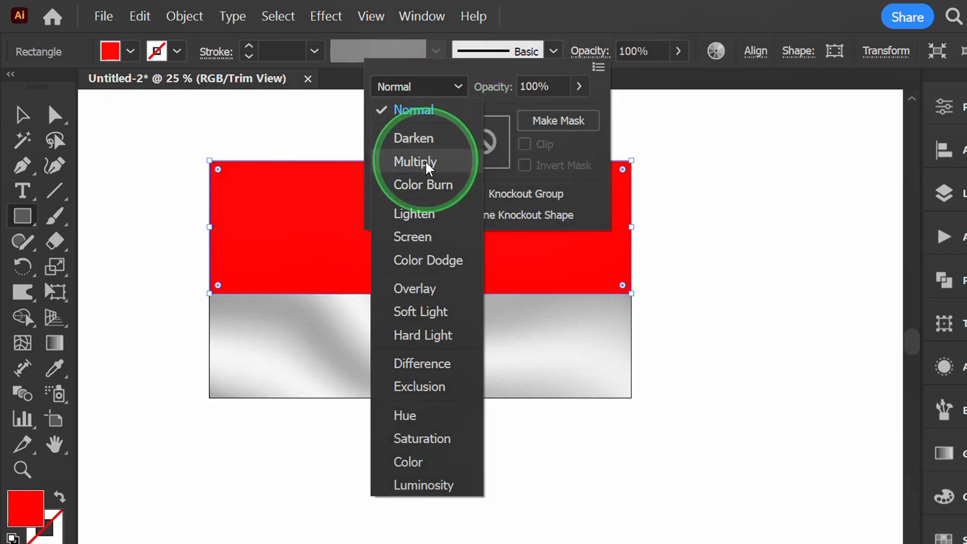
{"action": "left_click", "coordinate": [414, 161]}
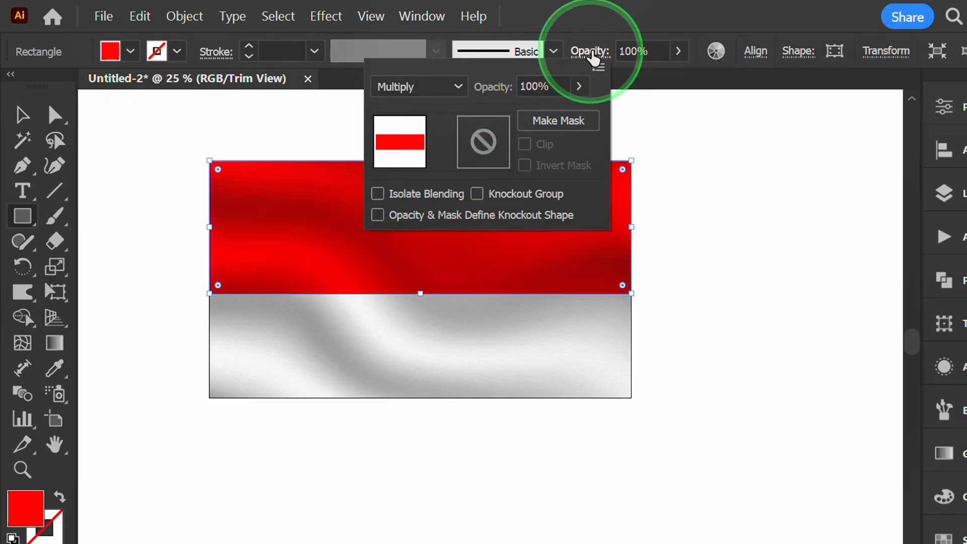